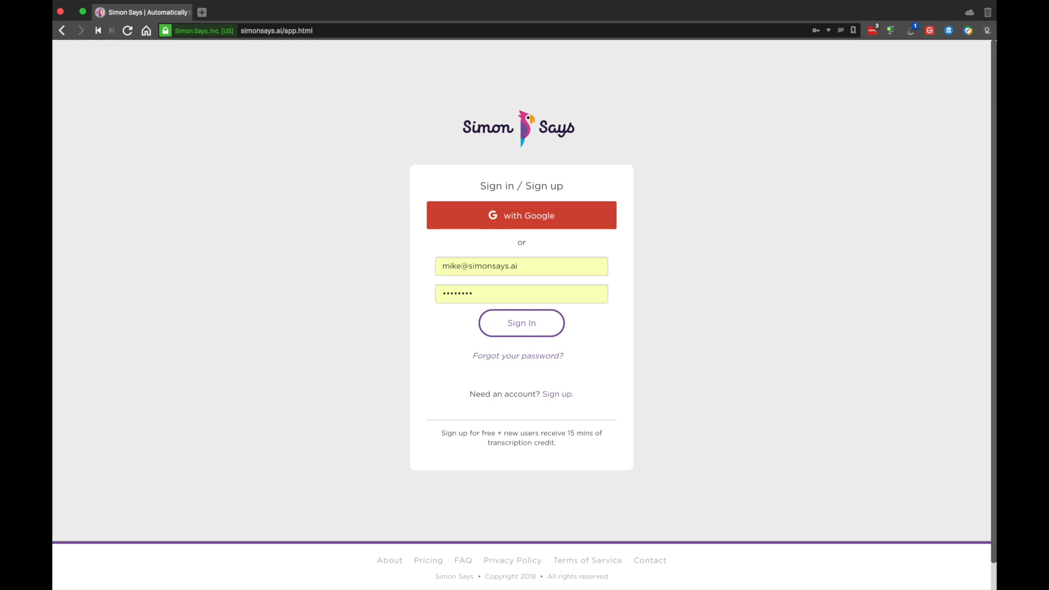
Sign in, create a new project and transcribe the uploaded demo clip
{"action": "left_click", "coordinate": [522, 323]}
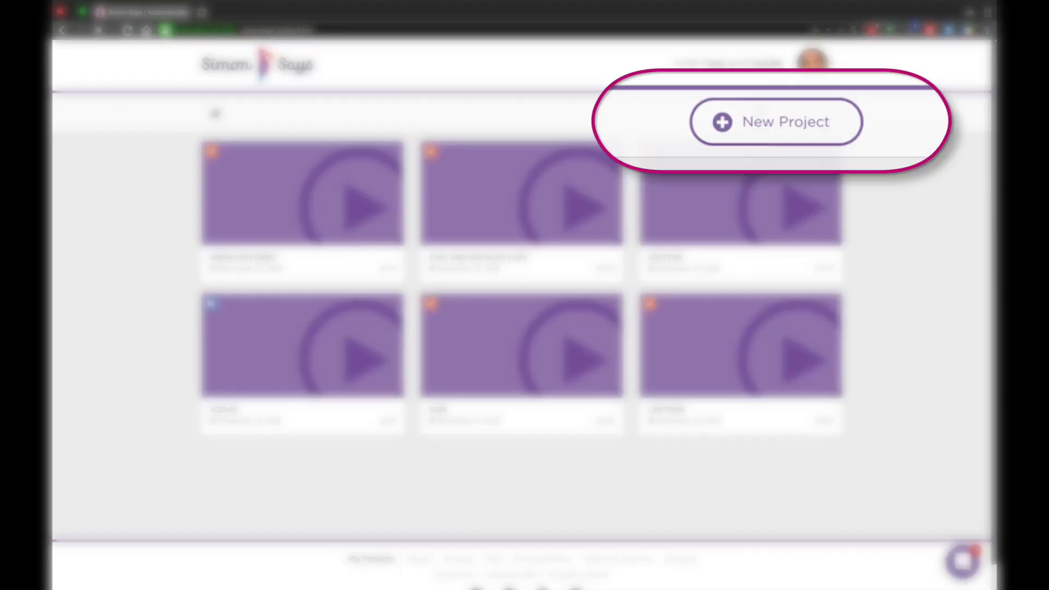
{"action": "left_click", "coordinate": [776, 121]}
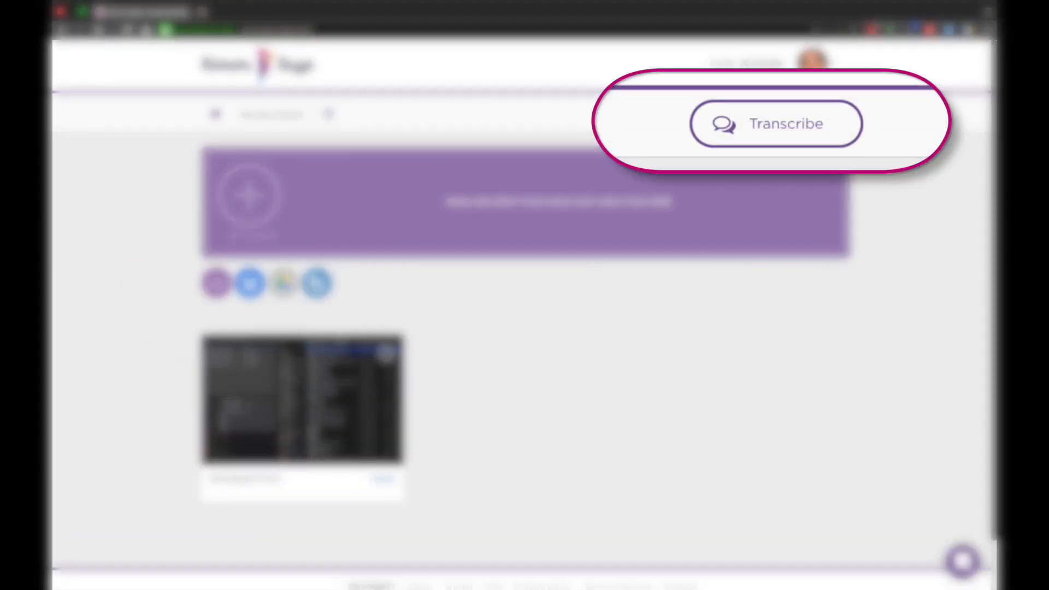
{"action": "left_click", "coordinate": [776, 124]}
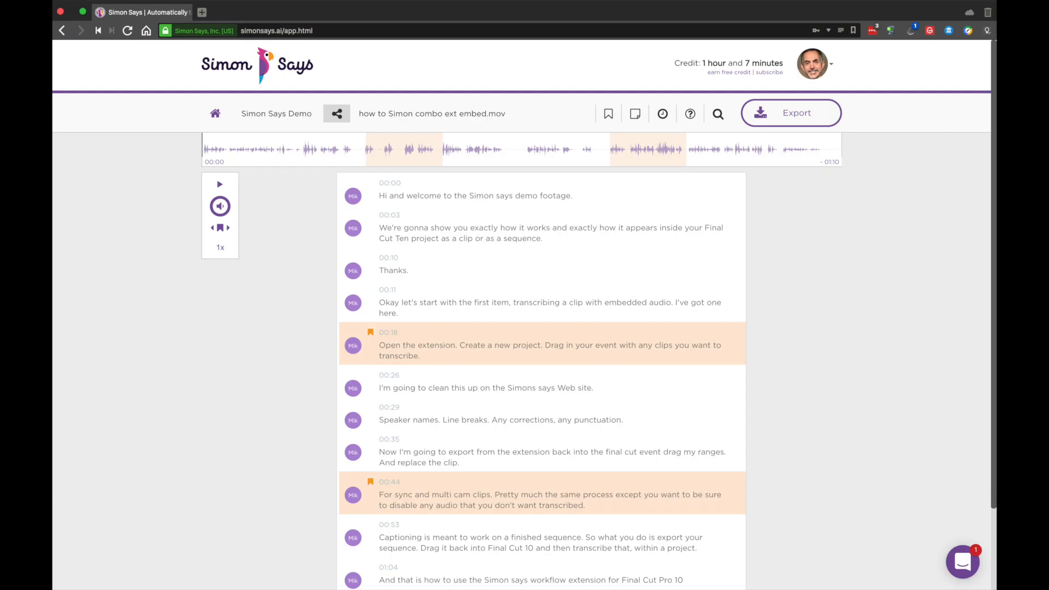
Add a 'Good Take' note to the 00:03 transcript row and save it
{"action": "left_click", "coordinate": [370, 229]}
{"action": "type", "text": "Good Take"}
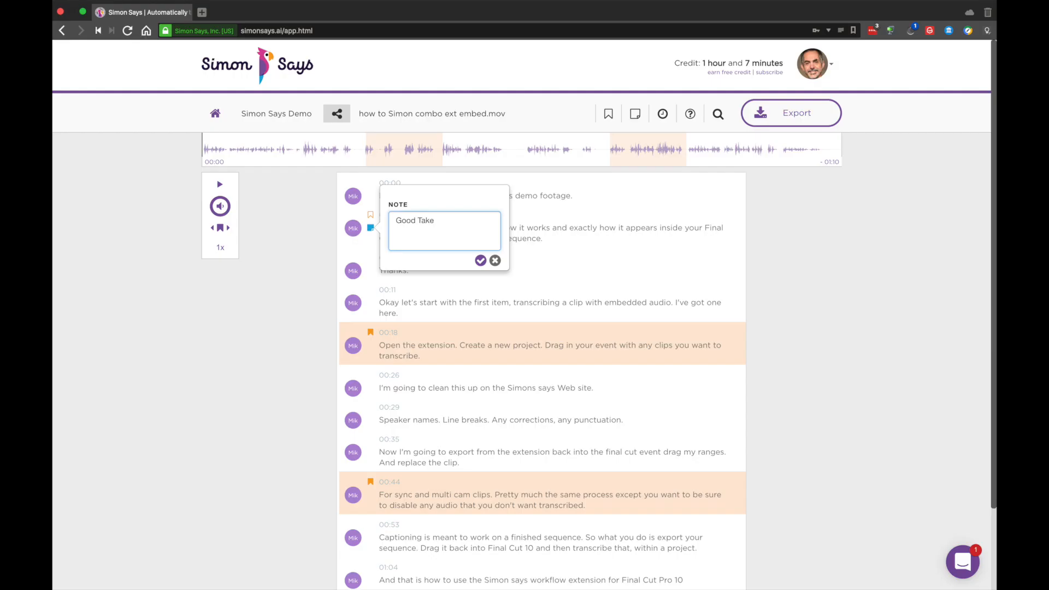
{"action": "left_click", "coordinate": [481, 261]}
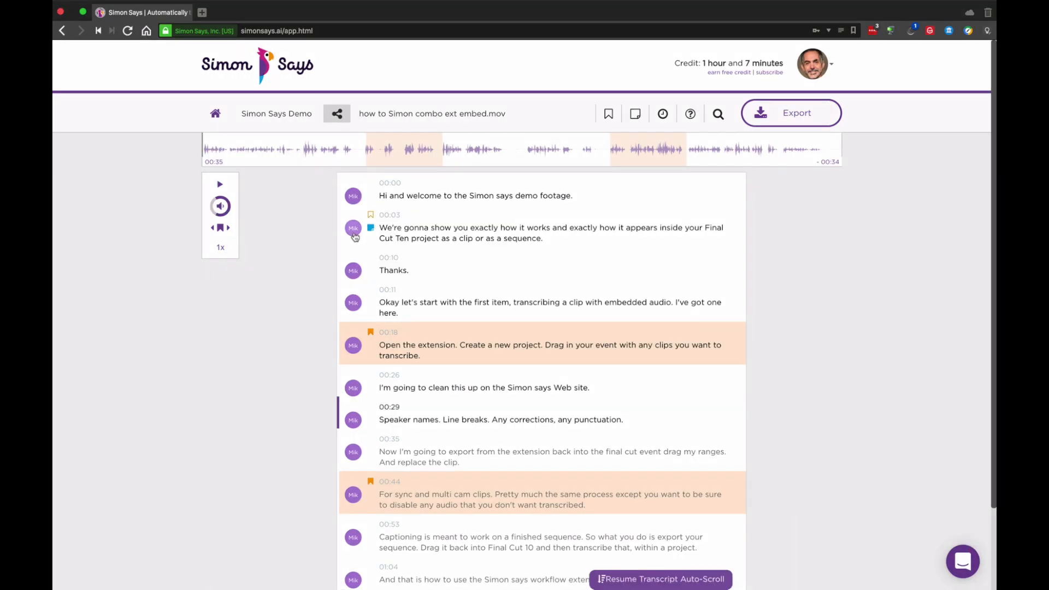
{"action": "left_click", "coordinate": [353, 232]}
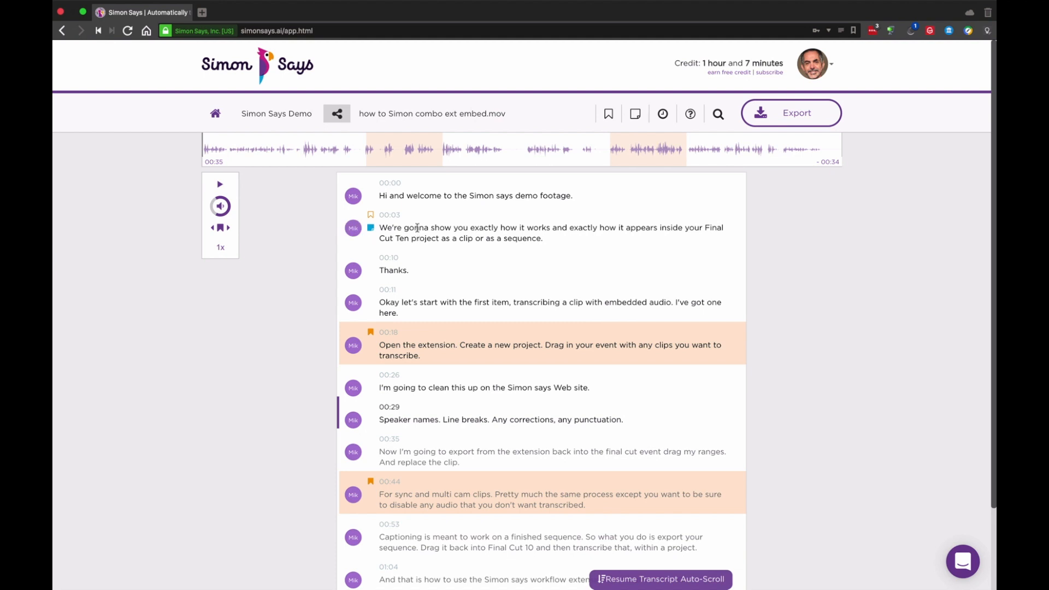
Replace 'gonna' with 'going to' in the 00:03 row
{"action": "double_click", "coordinate": [415, 228]}
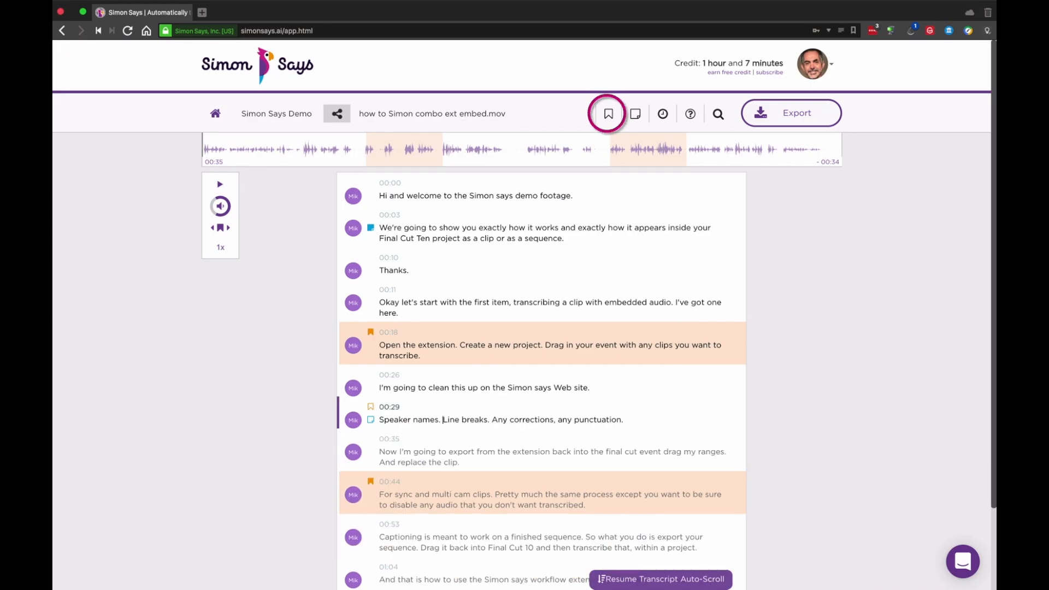
Filter the transcript to bookmarked rows, then noted rows, then show all rows again
{"action": "left_click", "coordinate": [607, 112]}
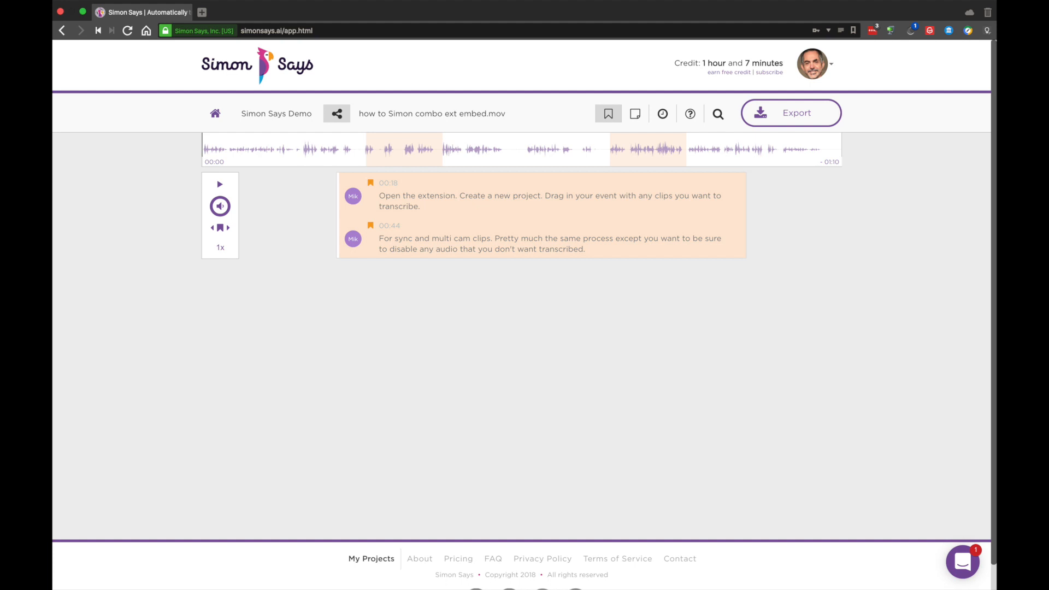
{"action": "left_click", "coordinate": [634, 113]}
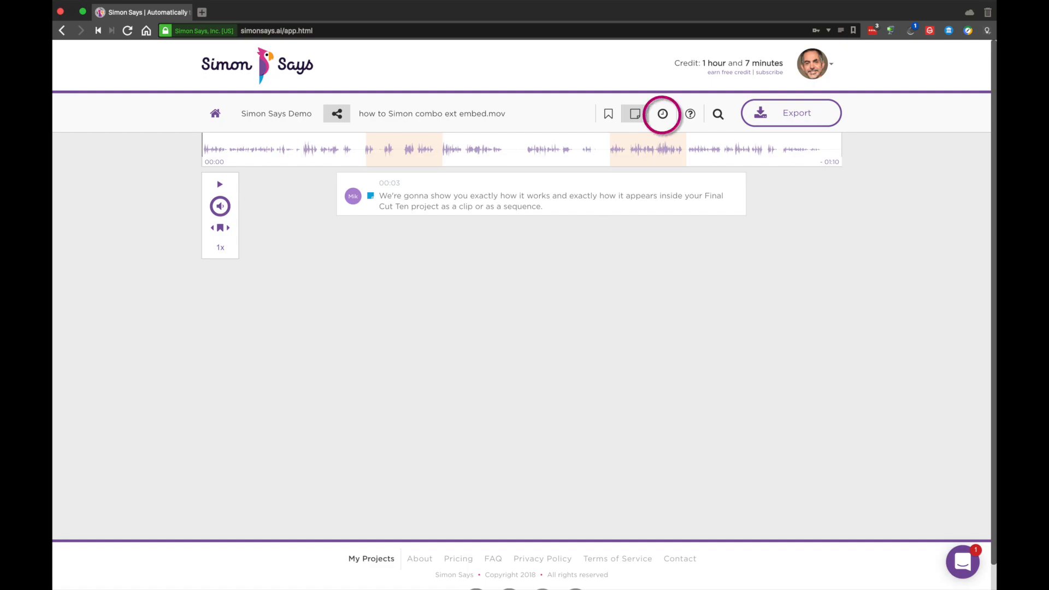
{"action": "left_click", "coordinate": [634, 113]}
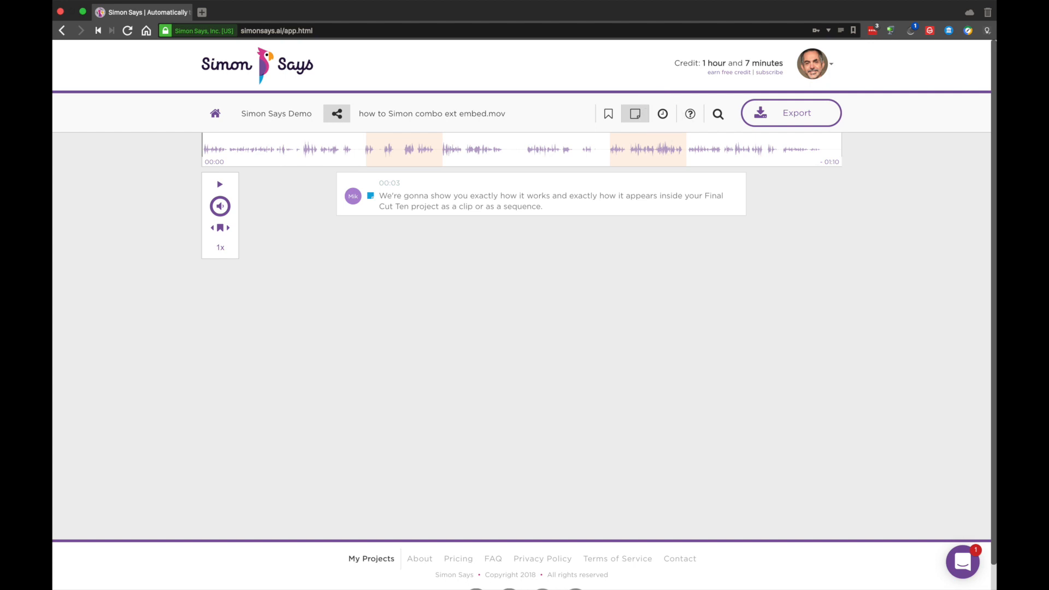
Set the timecode frame rate to 30 fps with start 00:00:00:00
{"action": "left_click", "coordinate": [663, 112]}
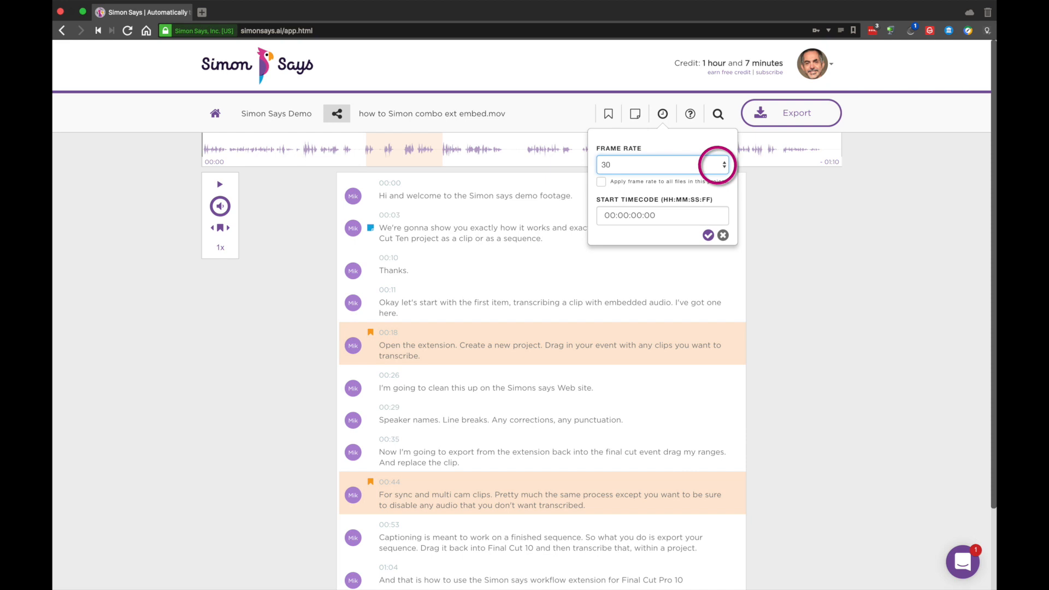
{"action": "left_click", "coordinate": [722, 165]}
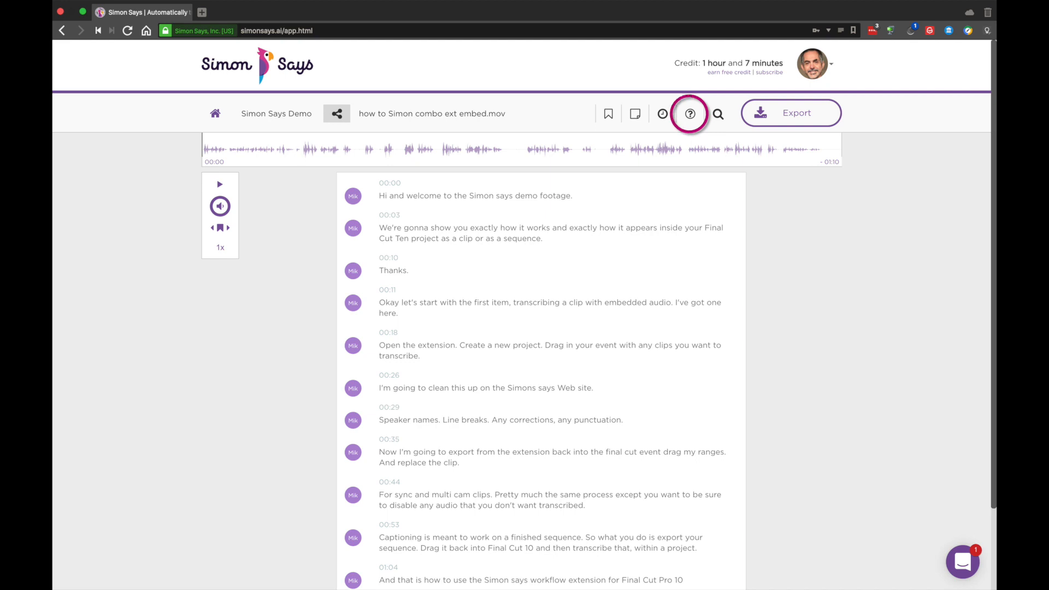
{"action": "left_click", "coordinate": [689, 112]}
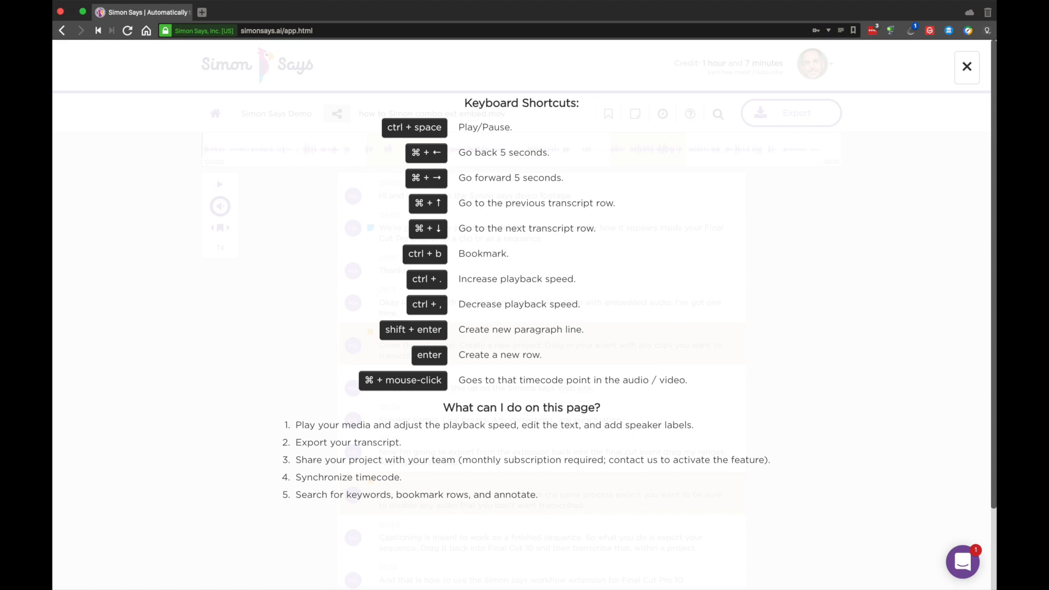
{"action": "left_click", "coordinate": [966, 67]}
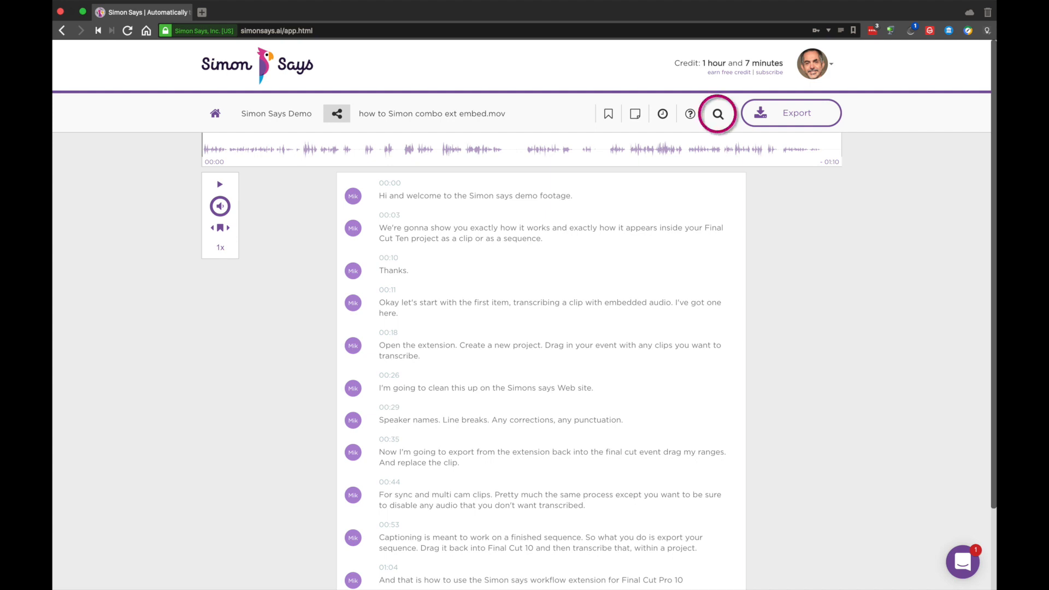
Search the transcript for 'simon' and jump playback to the bookmarked 00:18 row
{"action": "type", "text": "simon"}
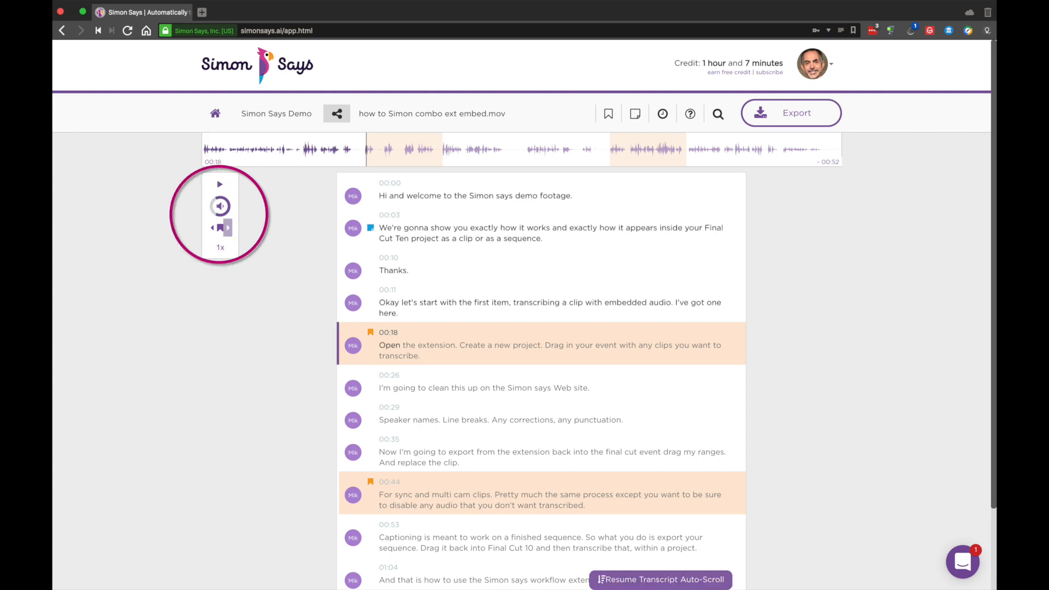
{"action": "left_click", "coordinate": [219, 247]}
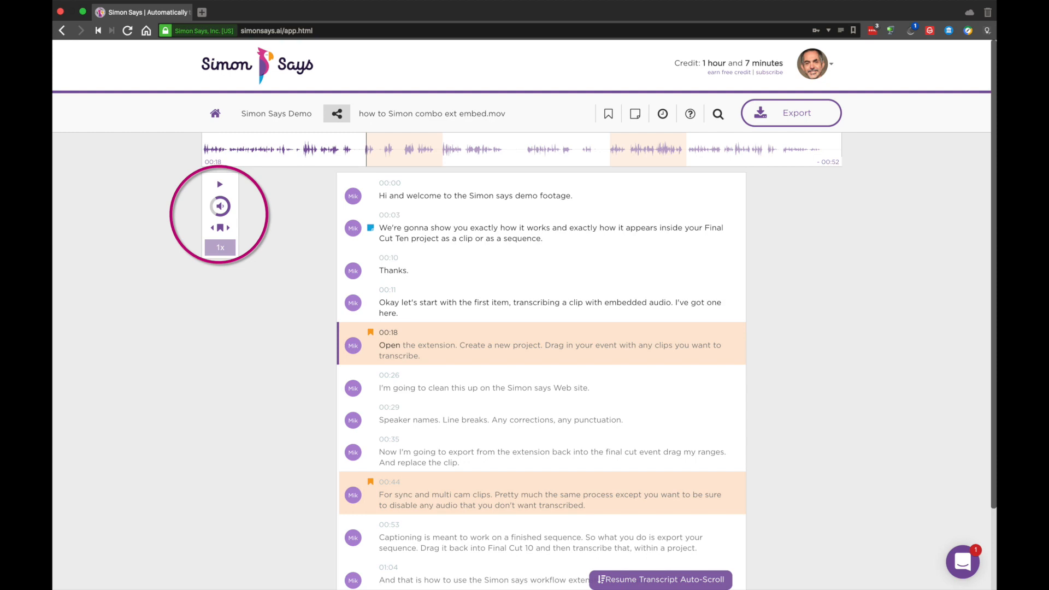
{"action": "mouse_move", "coordinate": [220, 214]}
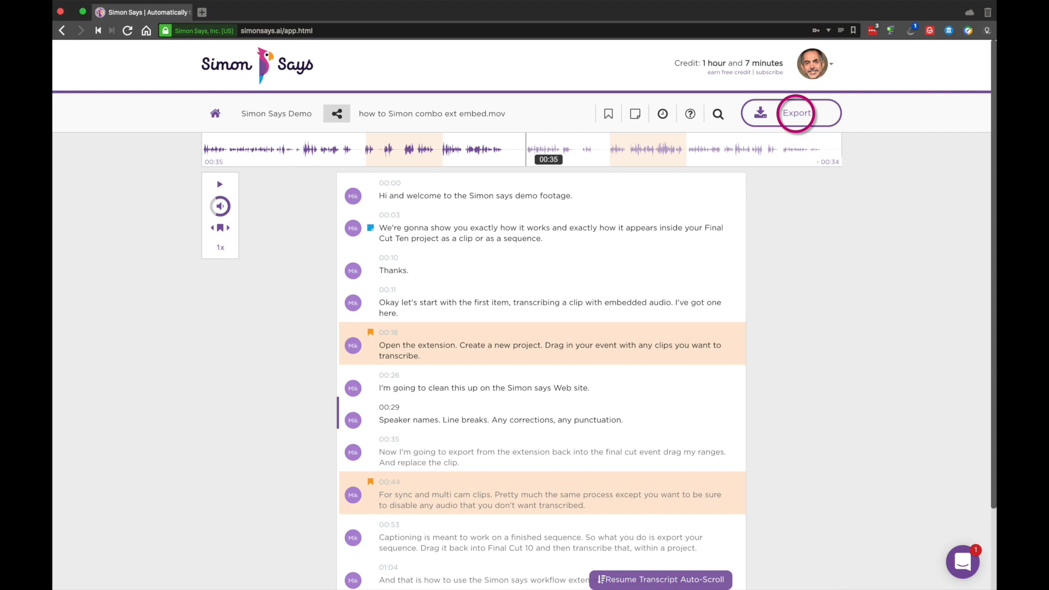
{"action": "left_click", "coordinate": [797, 112]}
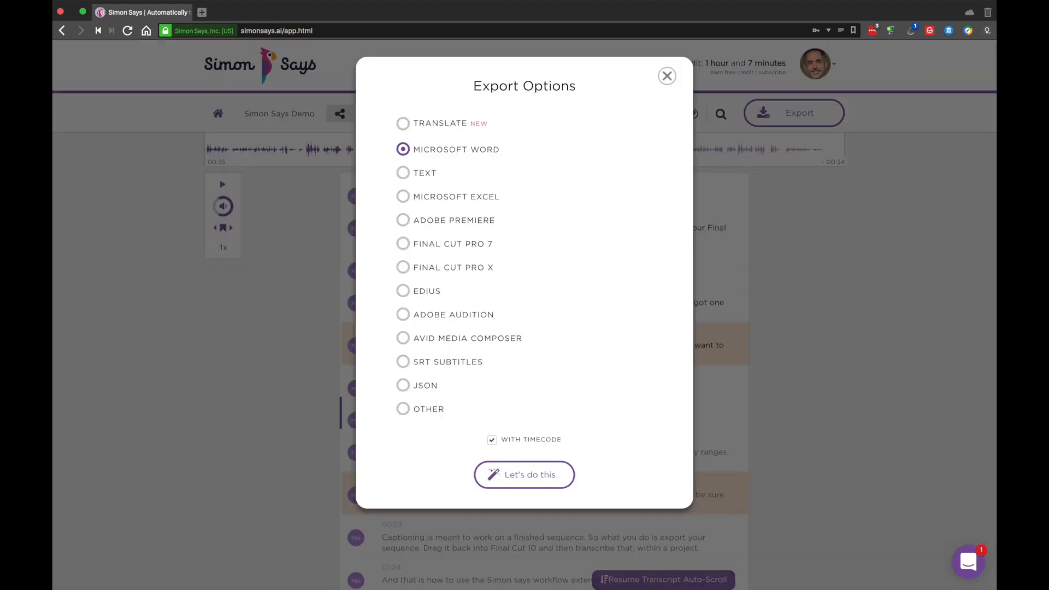
{"action": "left_click", "coordinate": [403, 124]}
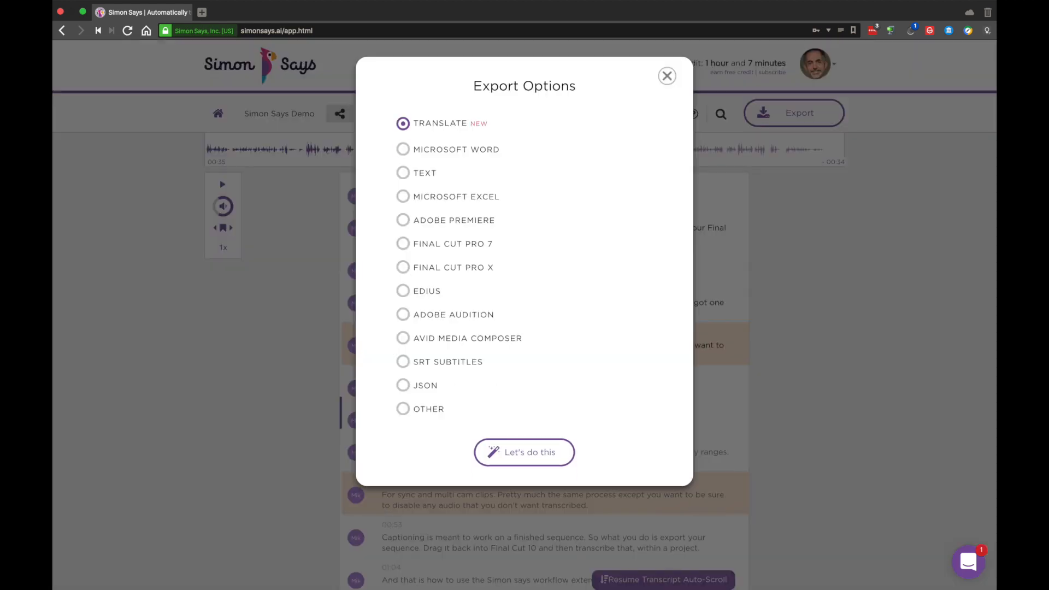
{"action": "left_click", "coordinate": [523, 451]}
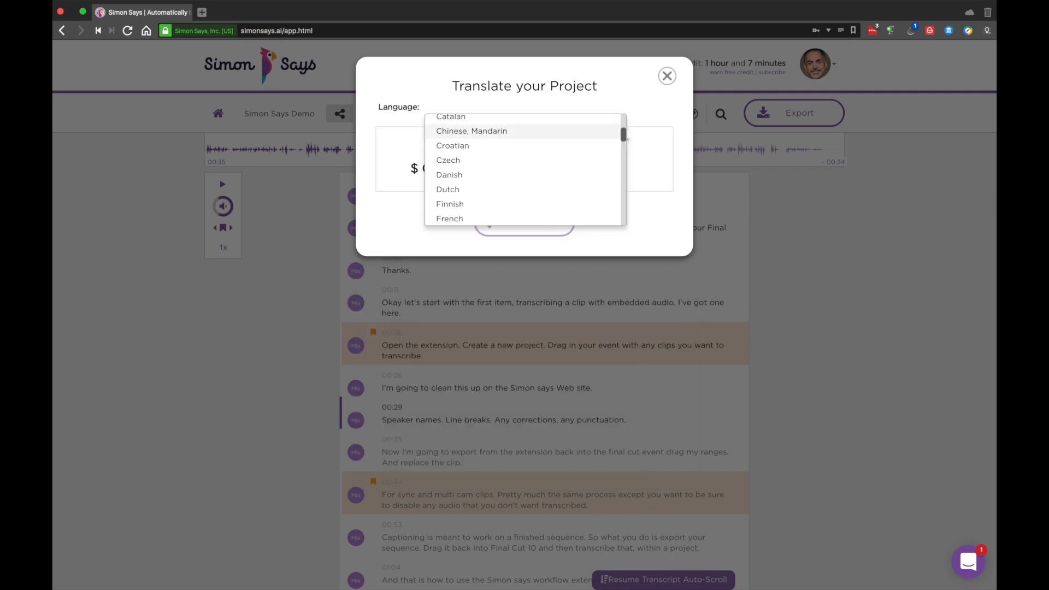
{"action": "left_click", "coordinate": [667, 75]}
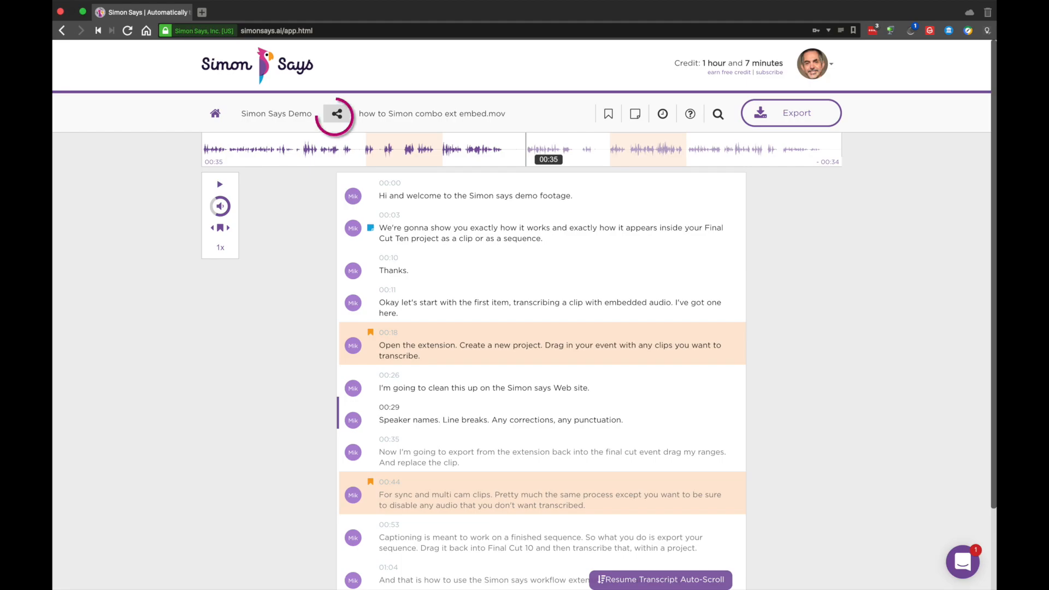
{"action": "left_click", "coordinate": [335, 113]}
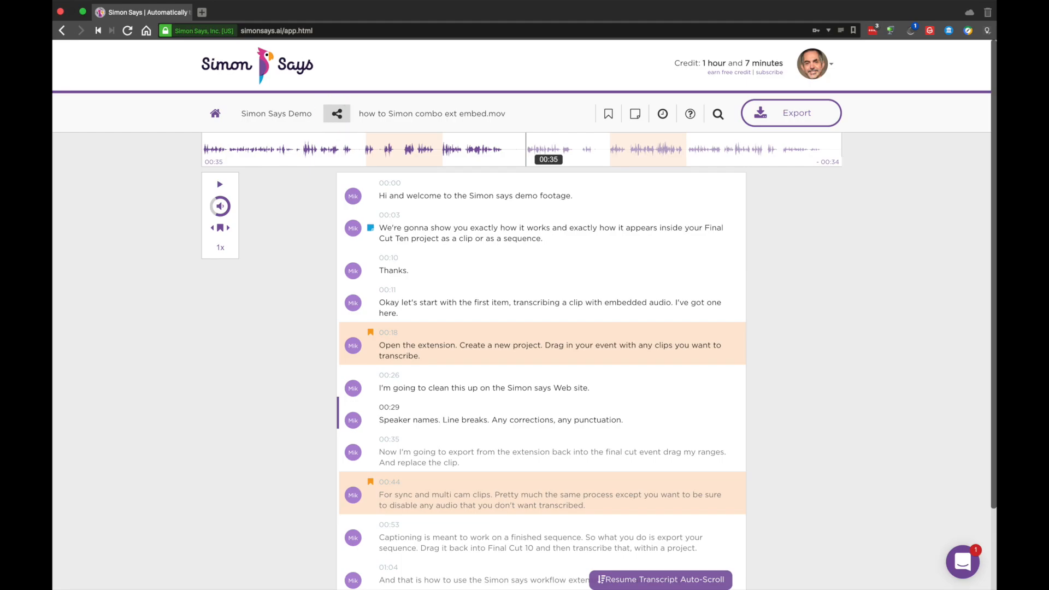
{"action": "left_click", "coordinate": [337, 112]}
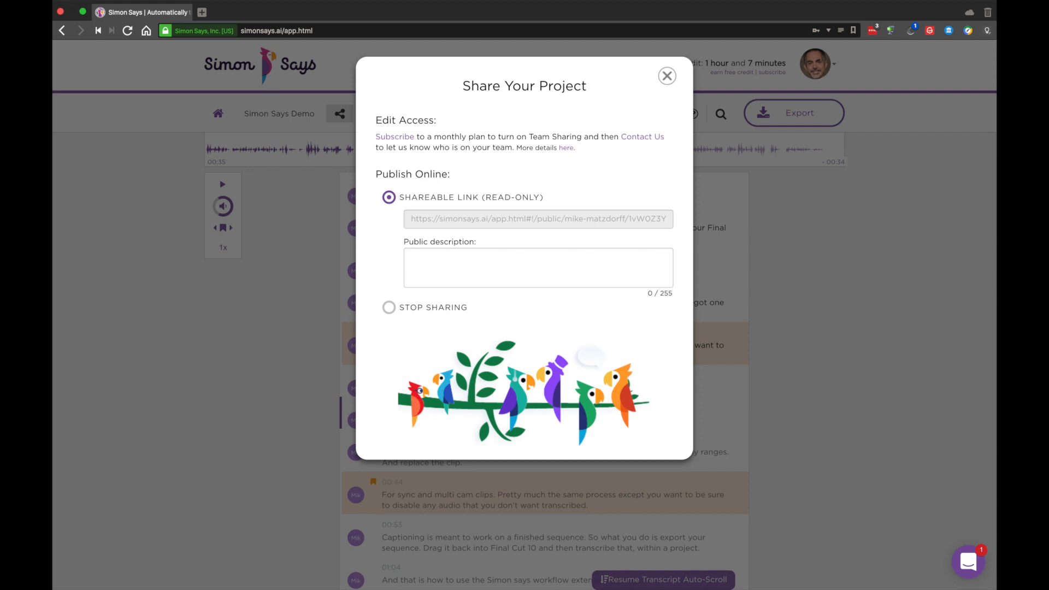
{"action": "left_click", "coordinate": [667, 76]}
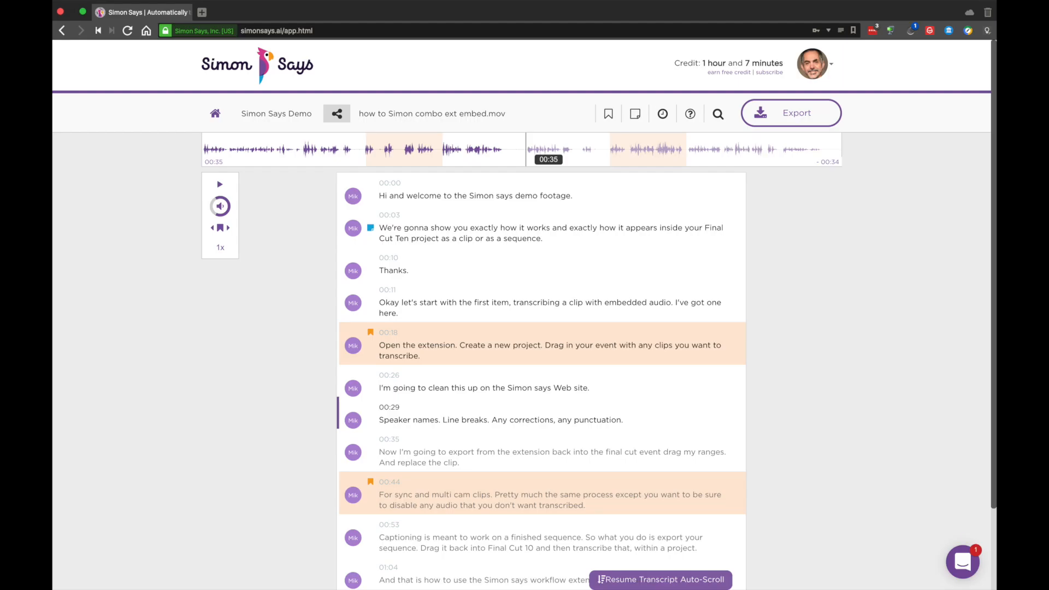
Open the support chat panel to message the Simon Says team
{"action": "left_click", "coordinate": [961, 562]}
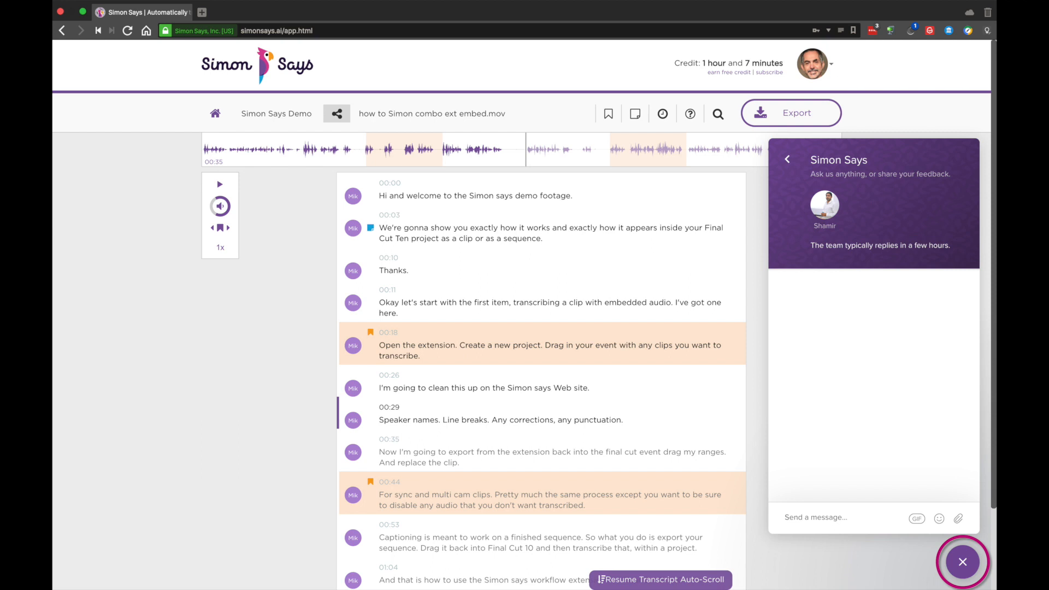